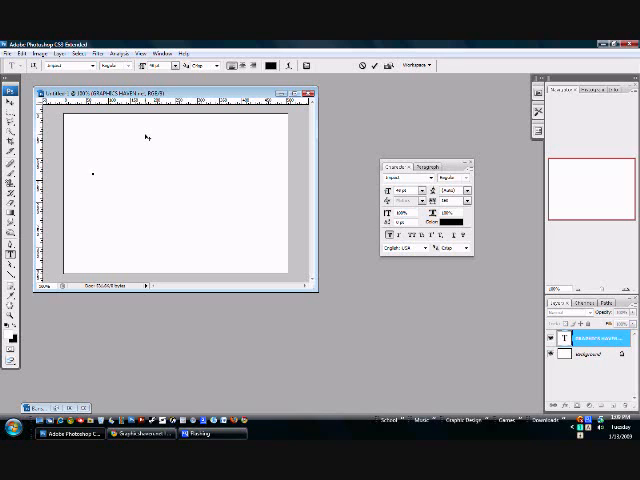
mouse_move(130, 158)
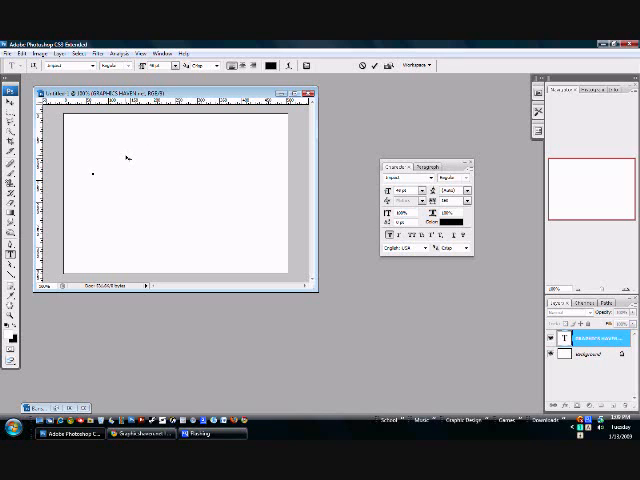
Place the text insertion point near the upper left of the white canvas.
click(96, 172)
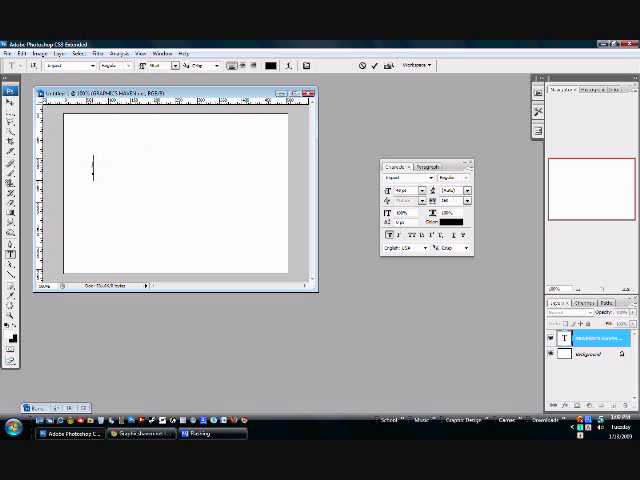
click(398, 190)
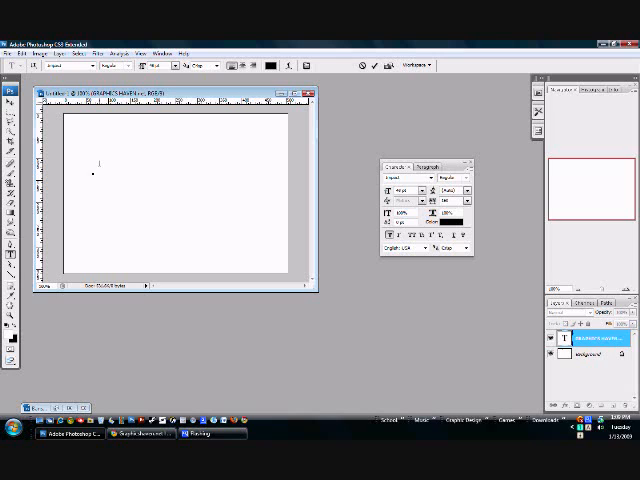
Enter 'Graphics' on the first line and 'Haven.net' on the line below.
text(Graphics)
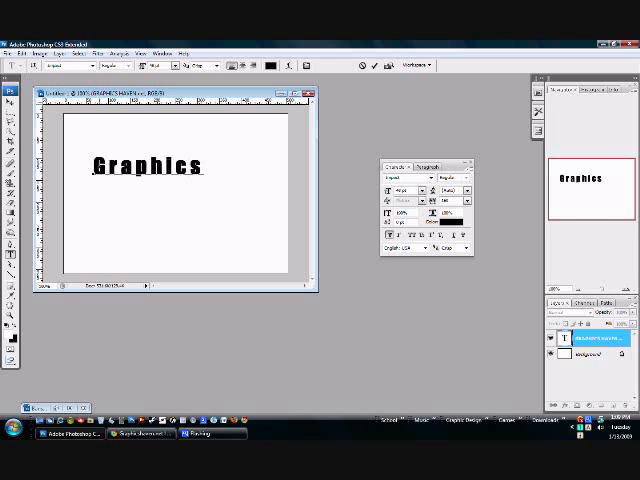
text(Haven.net)
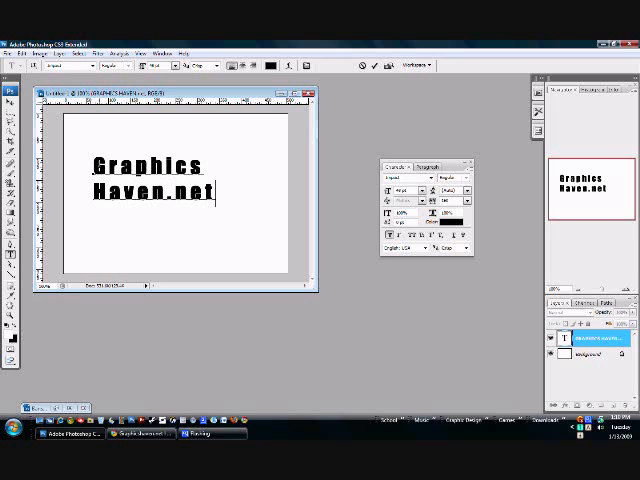